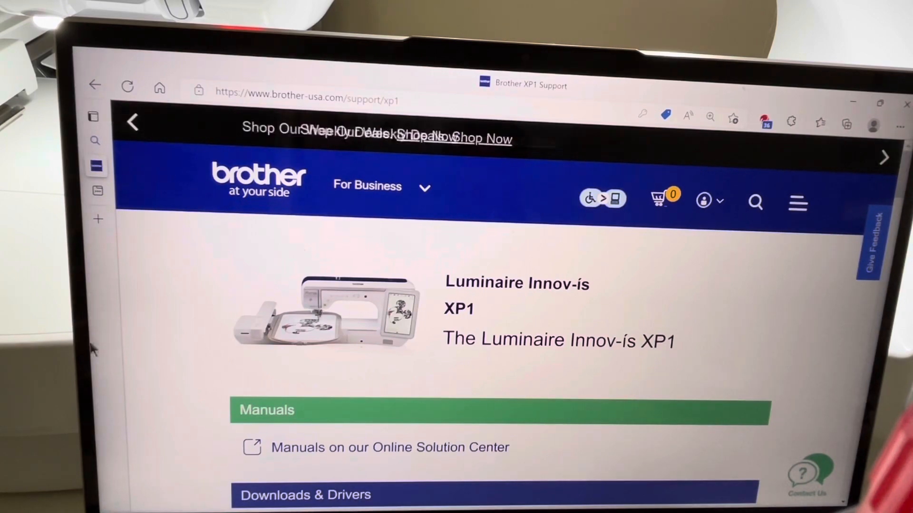
- Scroll the XP1 Downloads page to the Windows 10 operating system selection
scroll(down, 3)
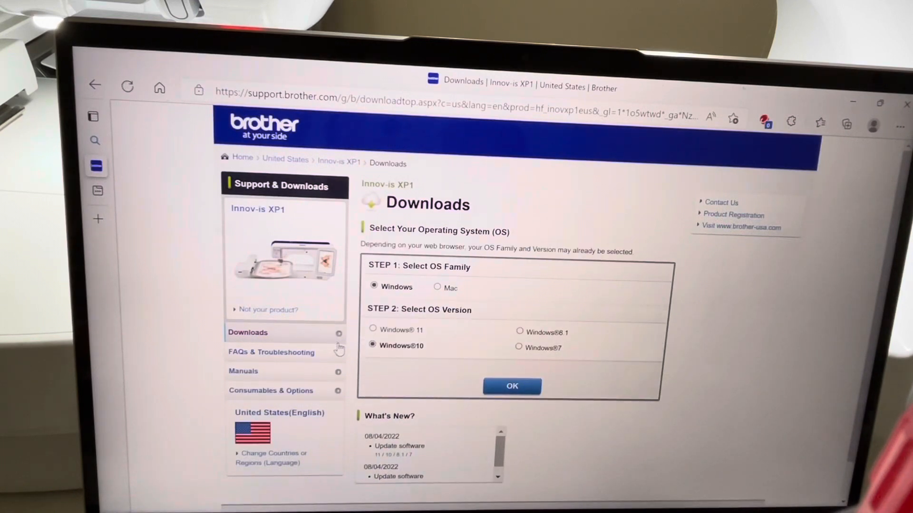
mouse_move(326, 297)
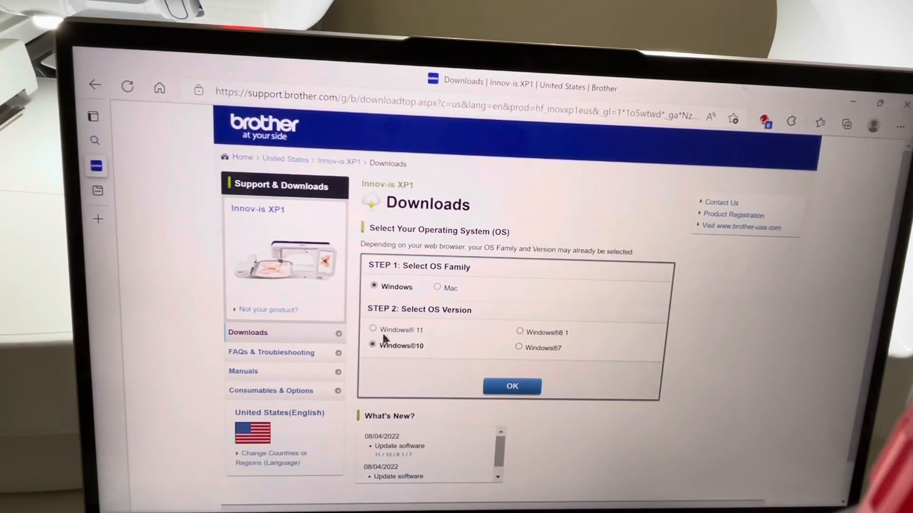
mouse_move(523, 402)
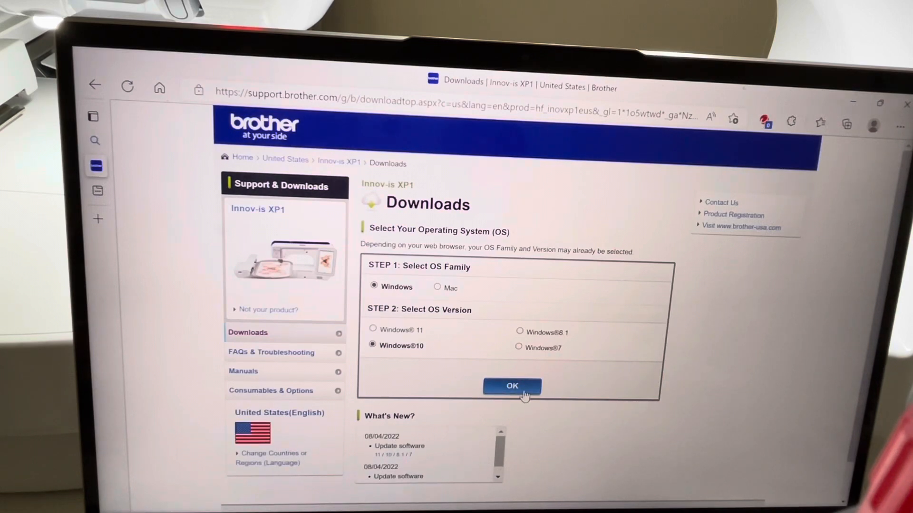
- Submit the Windows 10 selection to list the XP1 software downloads
click(512, 386)
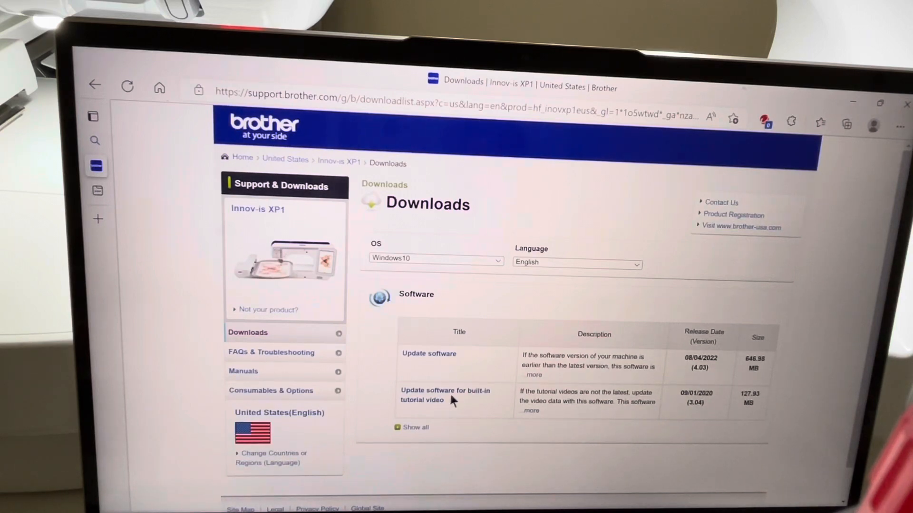
mouse_move(481, 406)
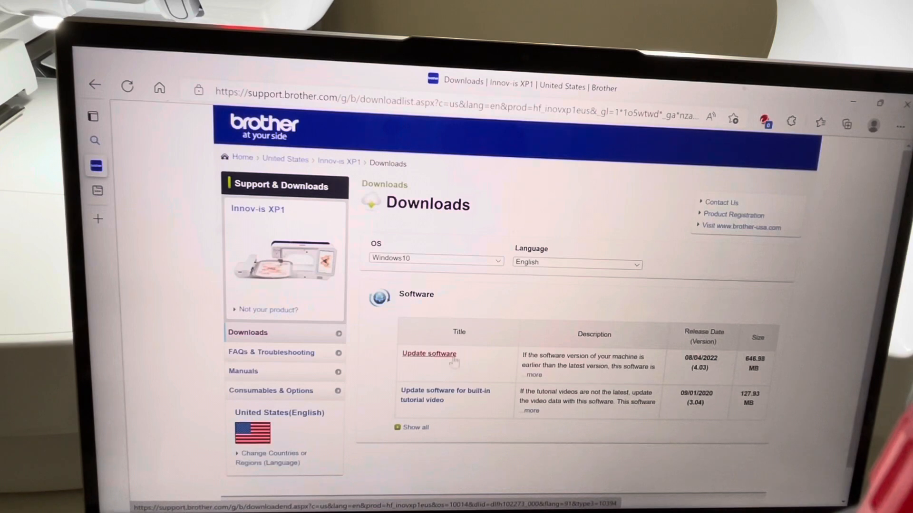
mouse_move(774, 391)
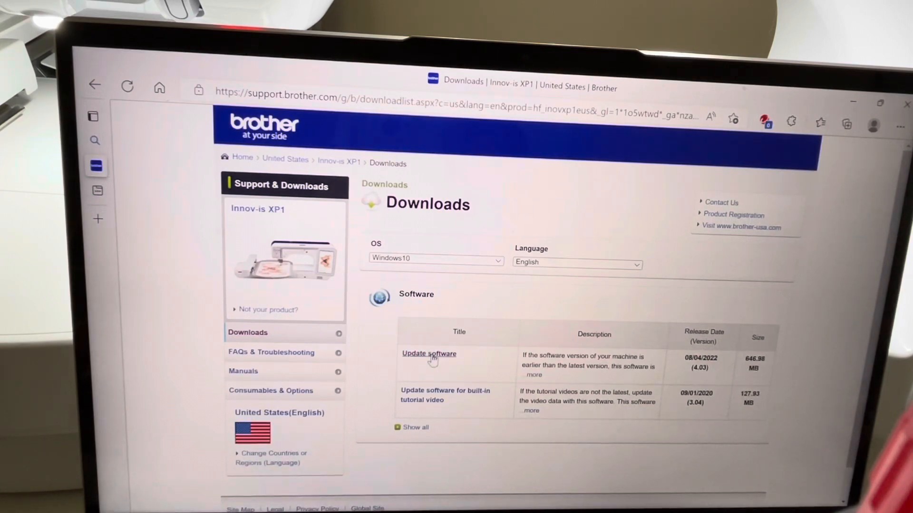
- Accept the EULA for Update software version 4.03 and start downloading XP_V403_d_P.upf
click(428, 354)
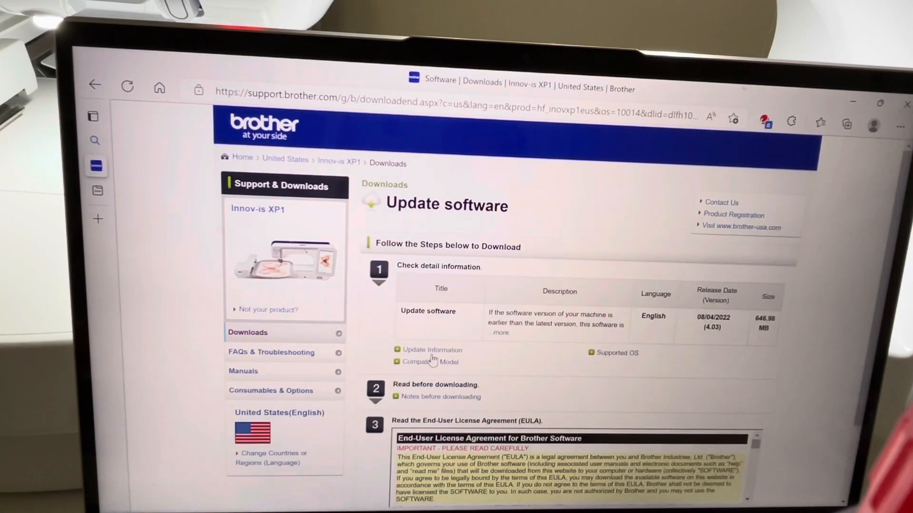
scroll(down, 3)
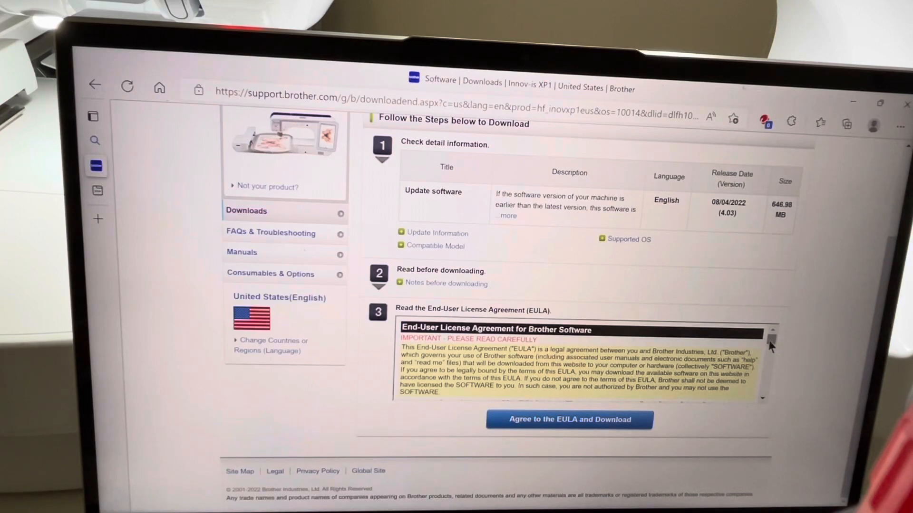
scroll(down, 3)
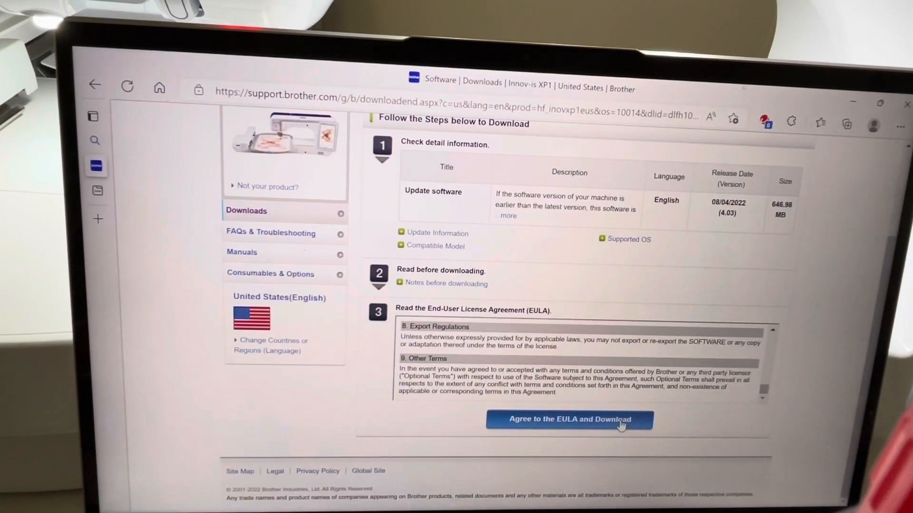
click(568, 420)
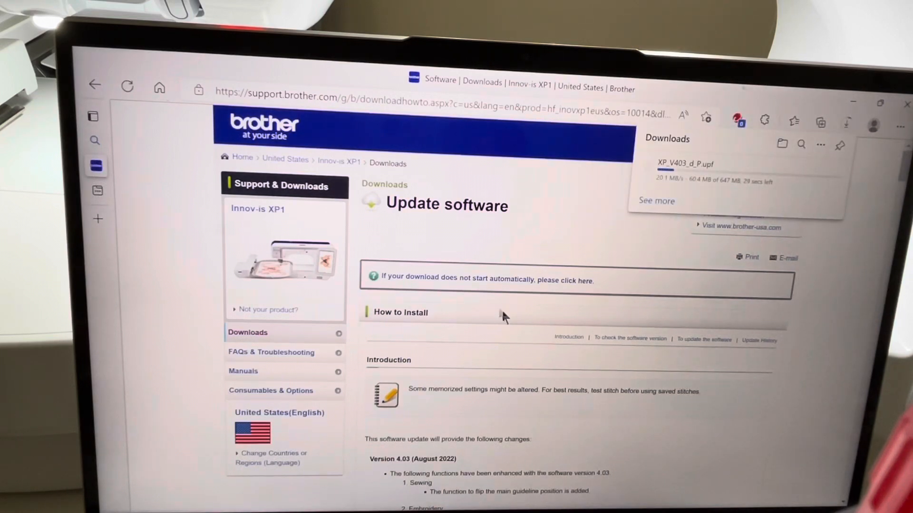
mouse_move(643, 291)
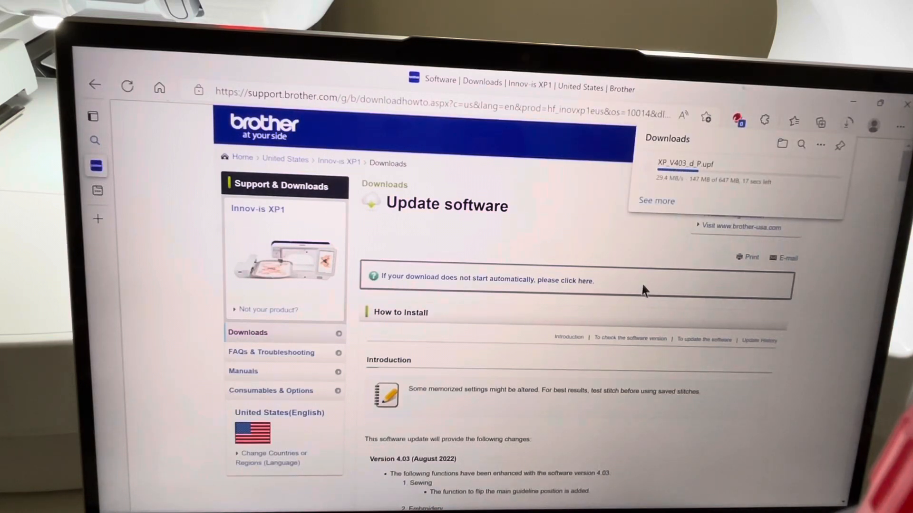
scroll(down, 3)
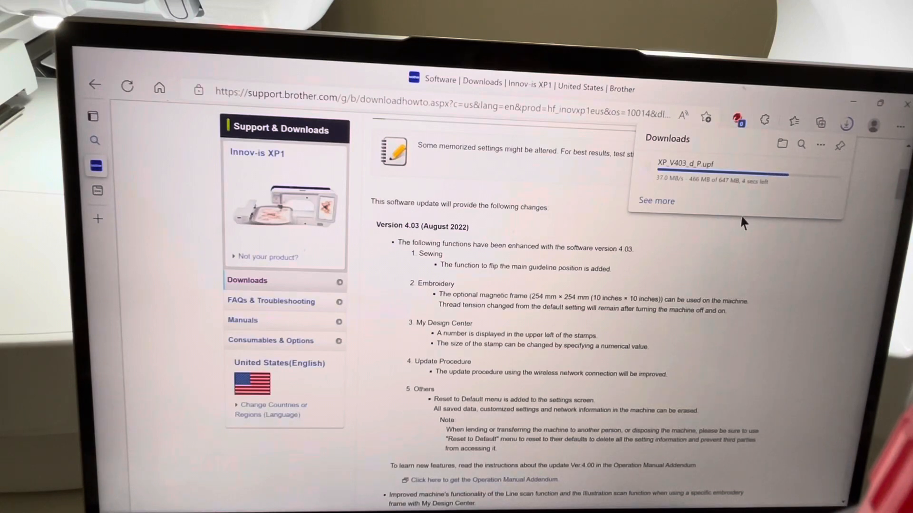
mouse_move(720, 230)
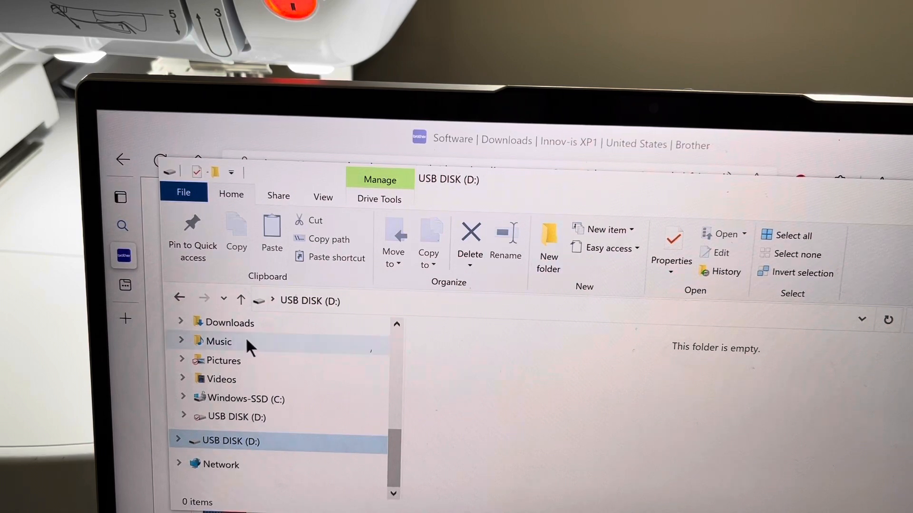
- Select the downloaded XP_V403_d_P.upf file in the Downloads folder
click(231, 322)
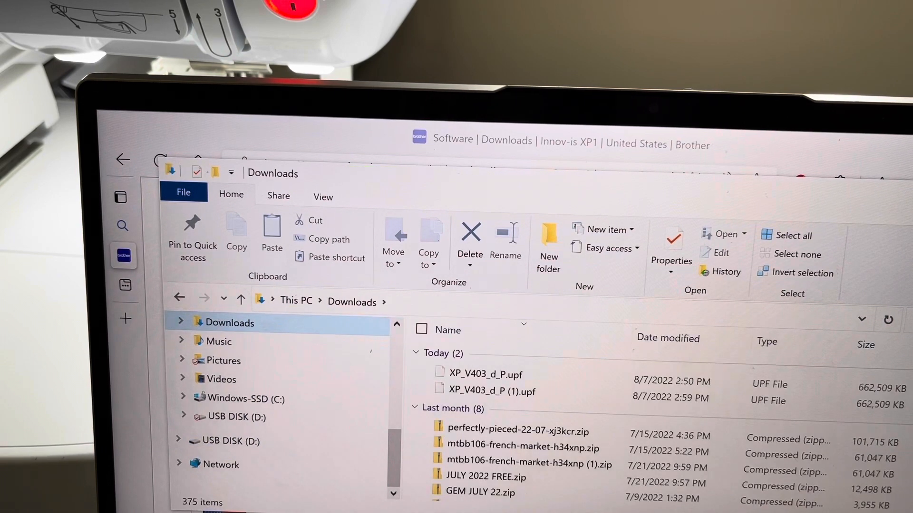
mouse_move(483, 374)
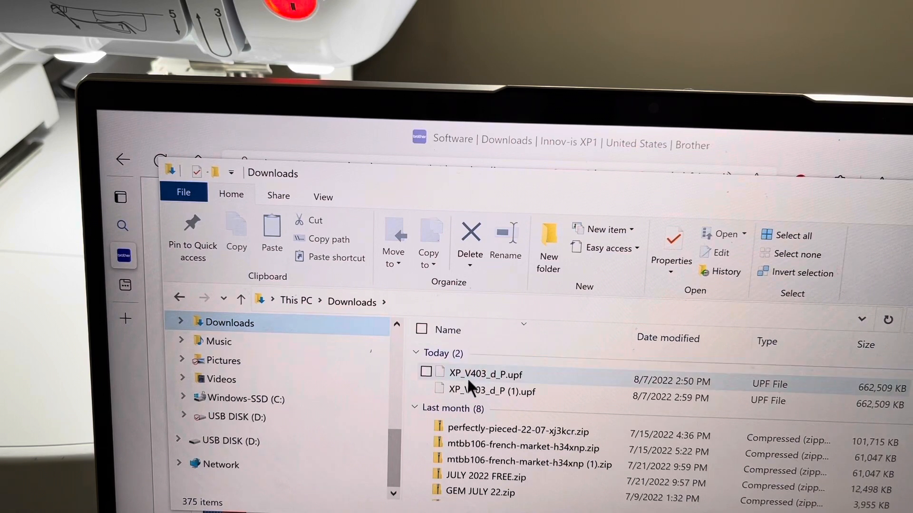
click(489, 391)
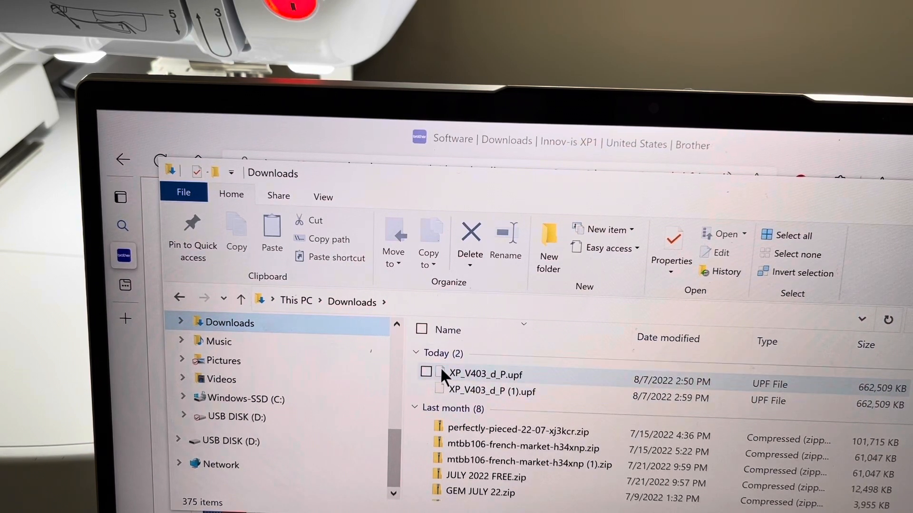
click(425, 371)
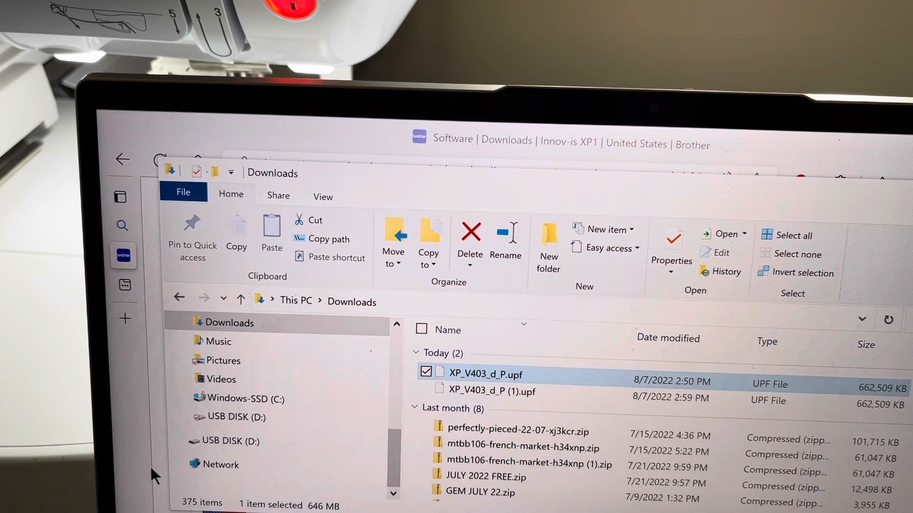
- Copy XP_V403_d_P.upf onto USB DISK (D:) and open the drive's eject menu
click(229, 440)
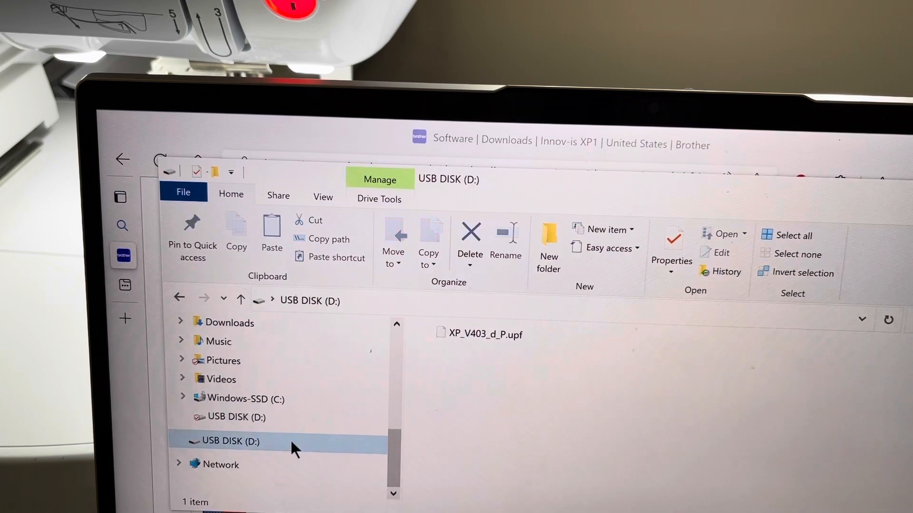
mouse_move(537, 358)
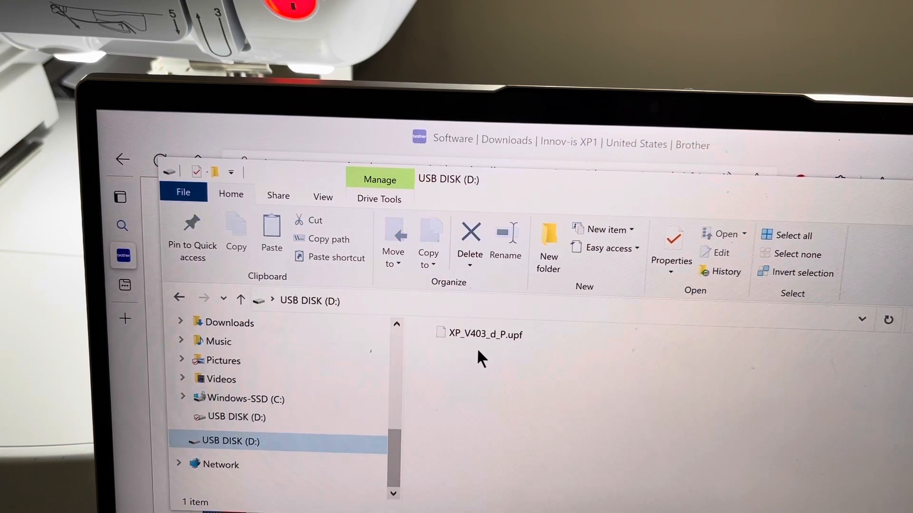
mouse_move(343, 428)
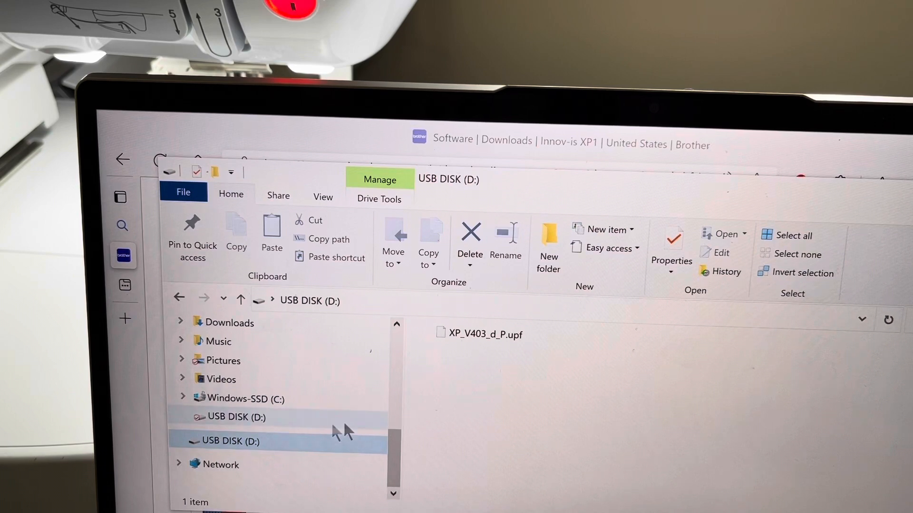
click(229, 441)
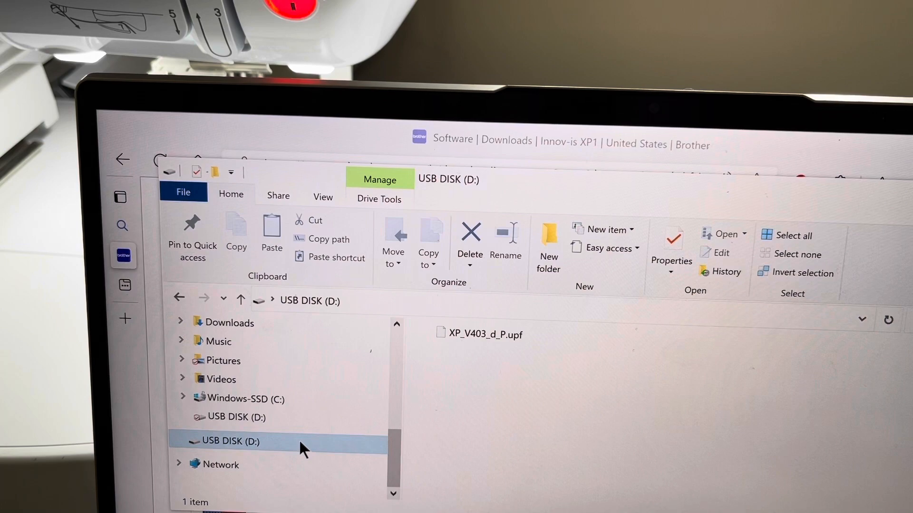
right_click(231, 440)
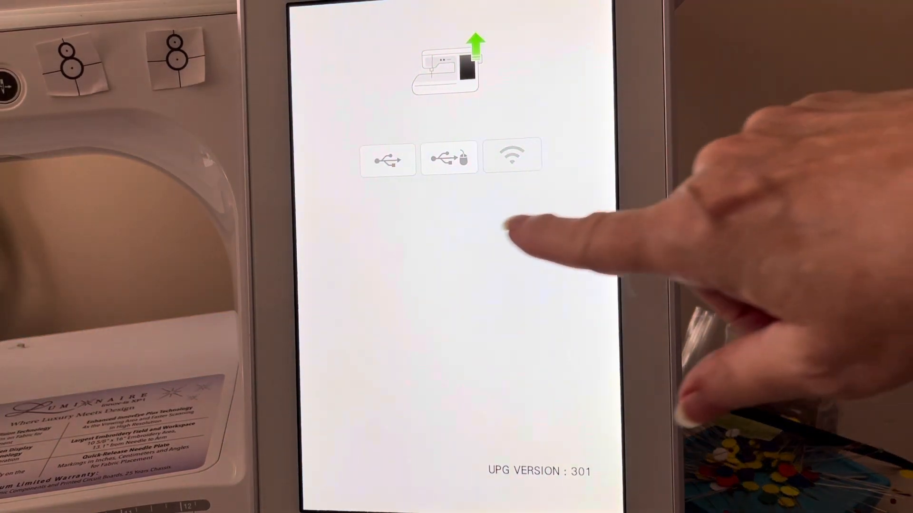
- Choose USB as the upgrade source and load the upgrade file
click(387, 159)
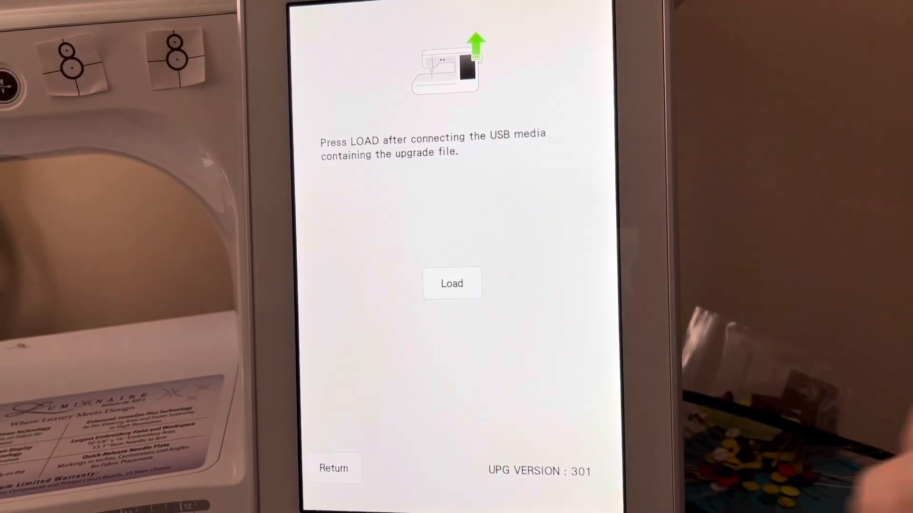
click(451, 284)
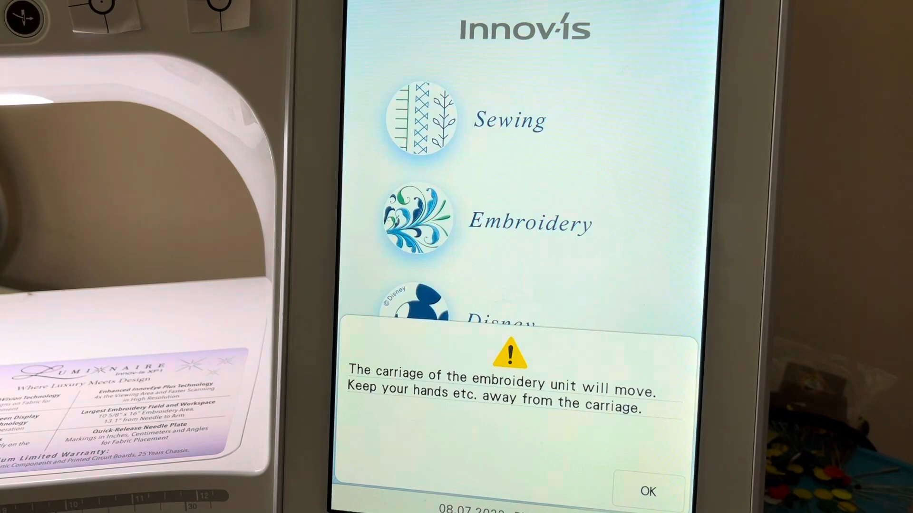
- Dismiss the embroidery carriage movement warning on the XP1 touchscreen
click(649, 492)
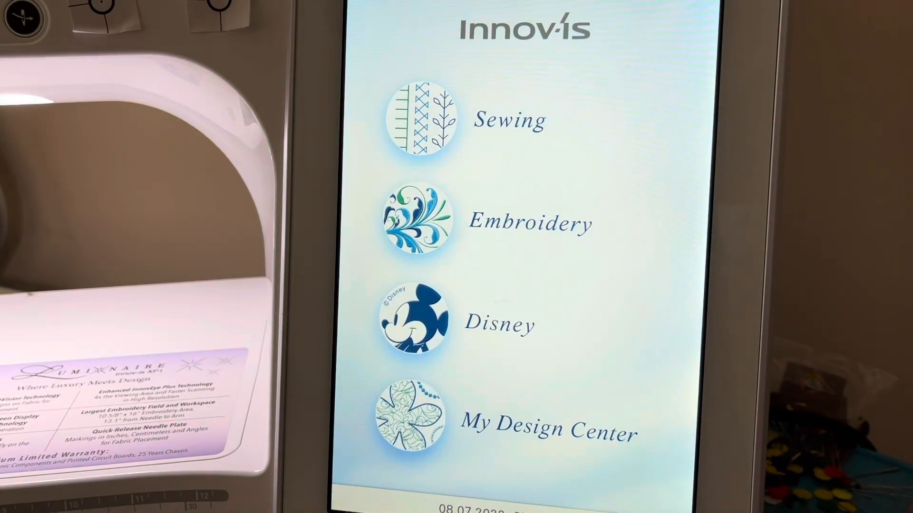
click(418, 121)
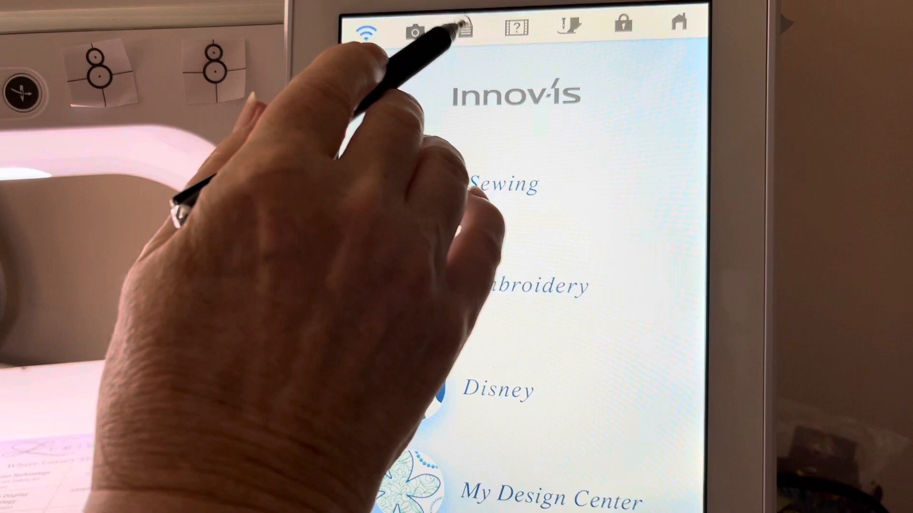
- Browse the XP1 settings from the sewing page to the wireless connection page
click(464, 28)
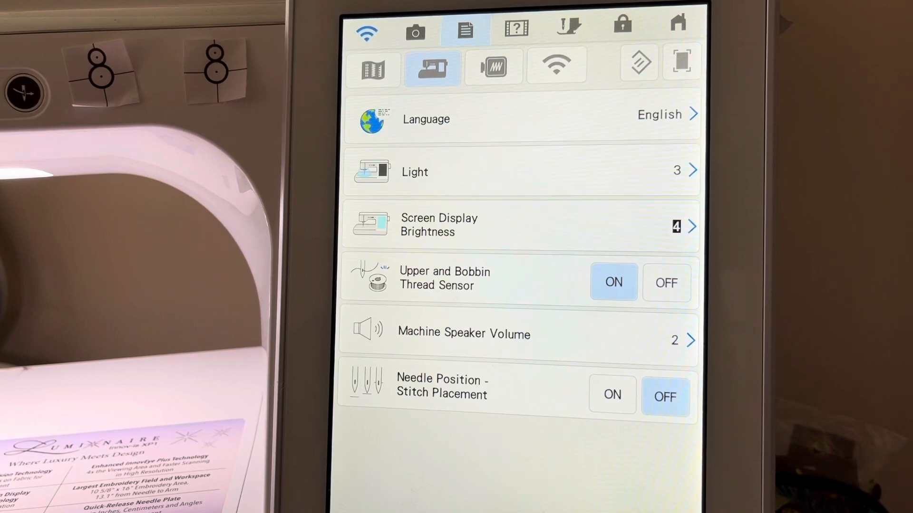
click(373, 68)
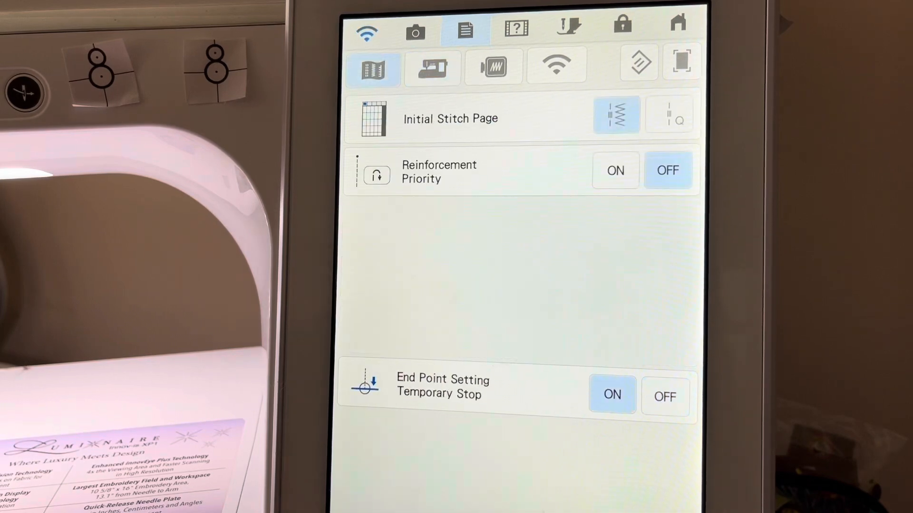
click(556, 65)
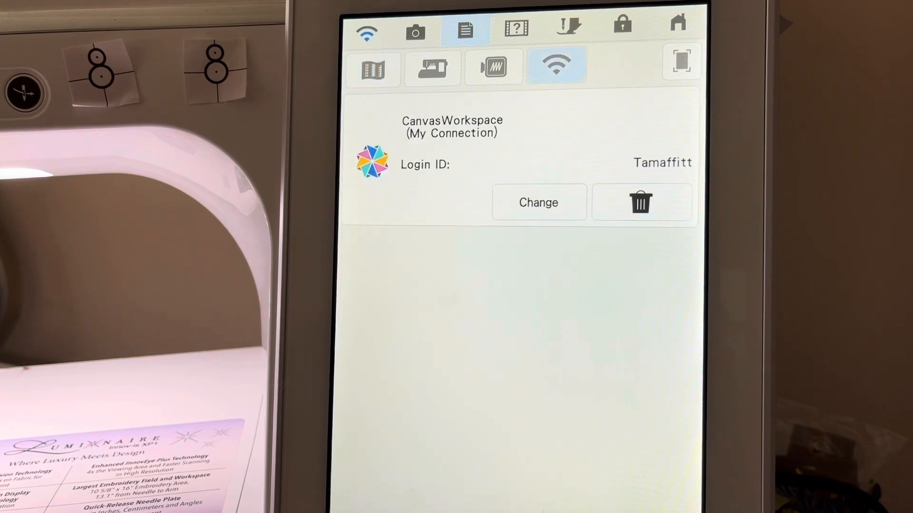